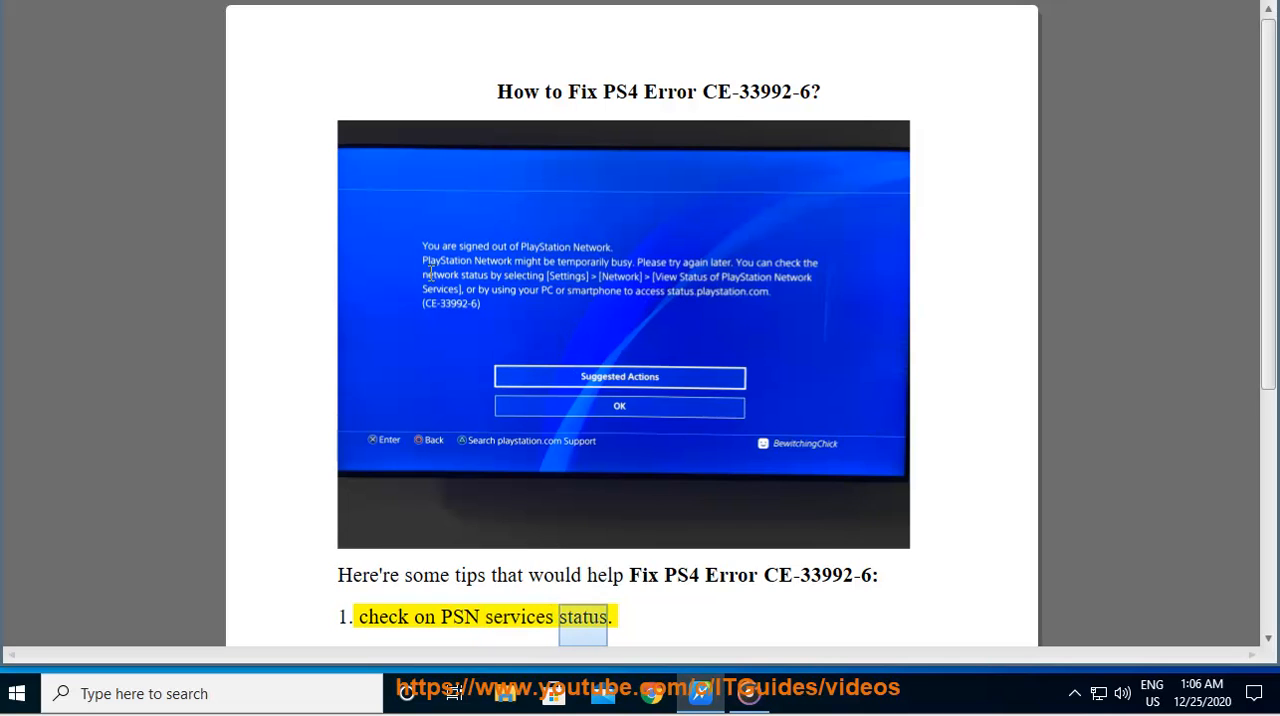
Scroll the PSN status page to confirm all services are up and running, then return to the guide.
scroll("down", 3)
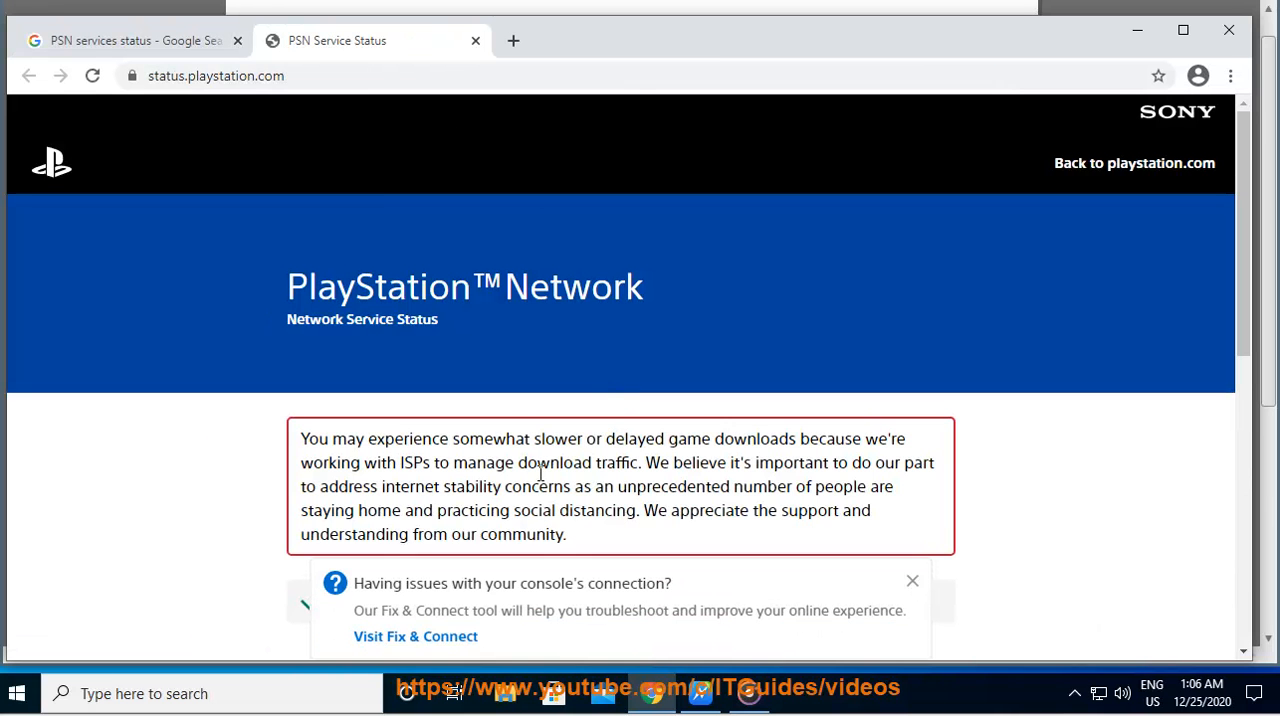
scroll("down", 3)
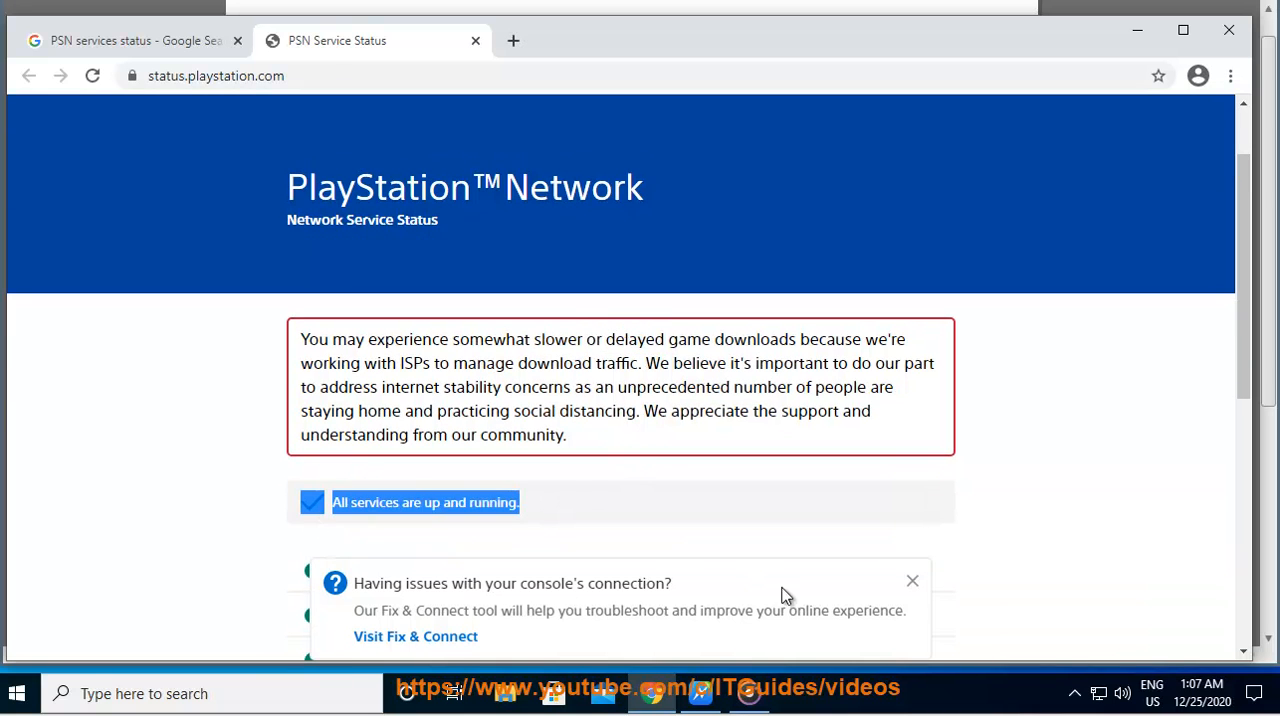
left_click(512, 41)
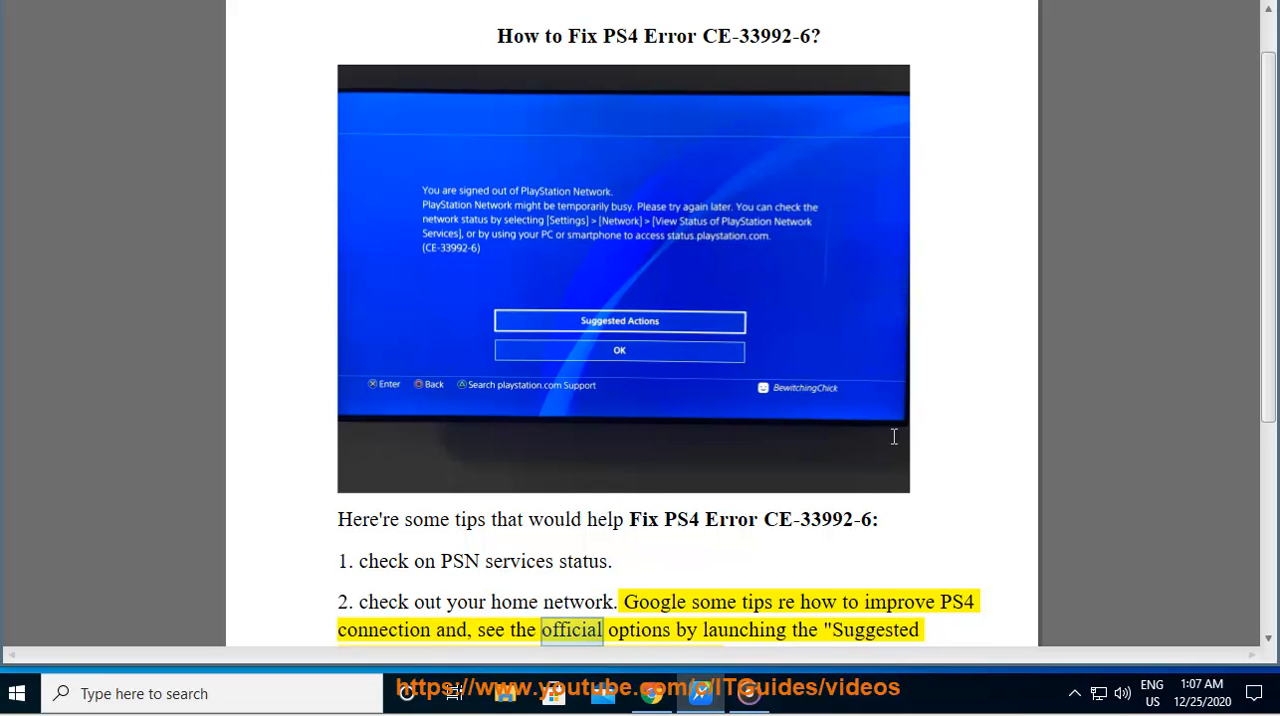
scroll("down", 3)
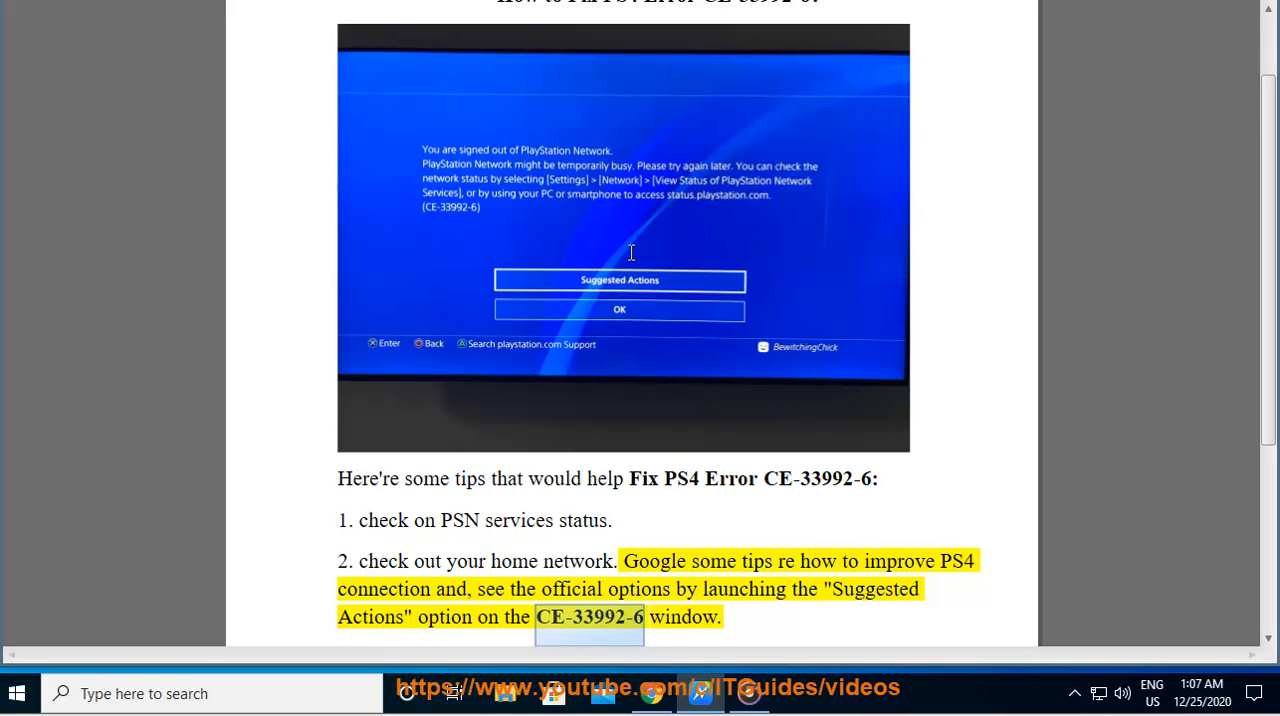
scroll("down", 3)
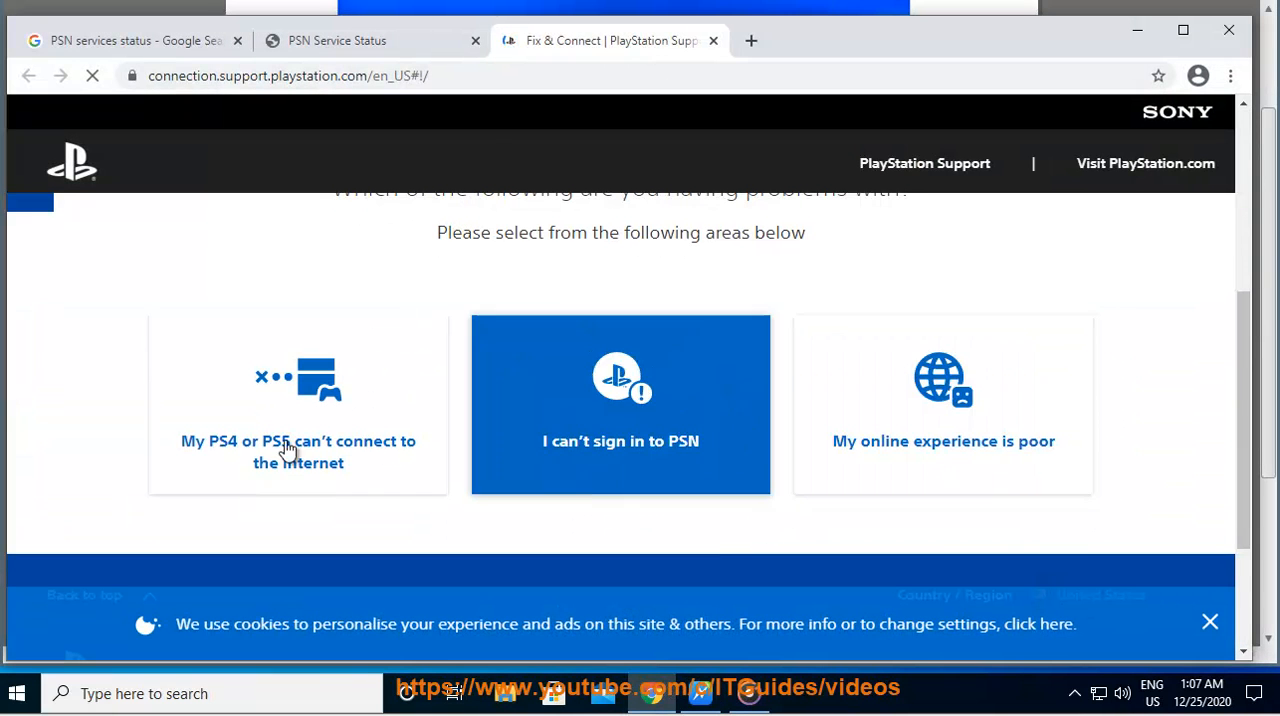
Choose 'My online experience is poor' as the problem in Fix & Connect.
left_click(942, 404)
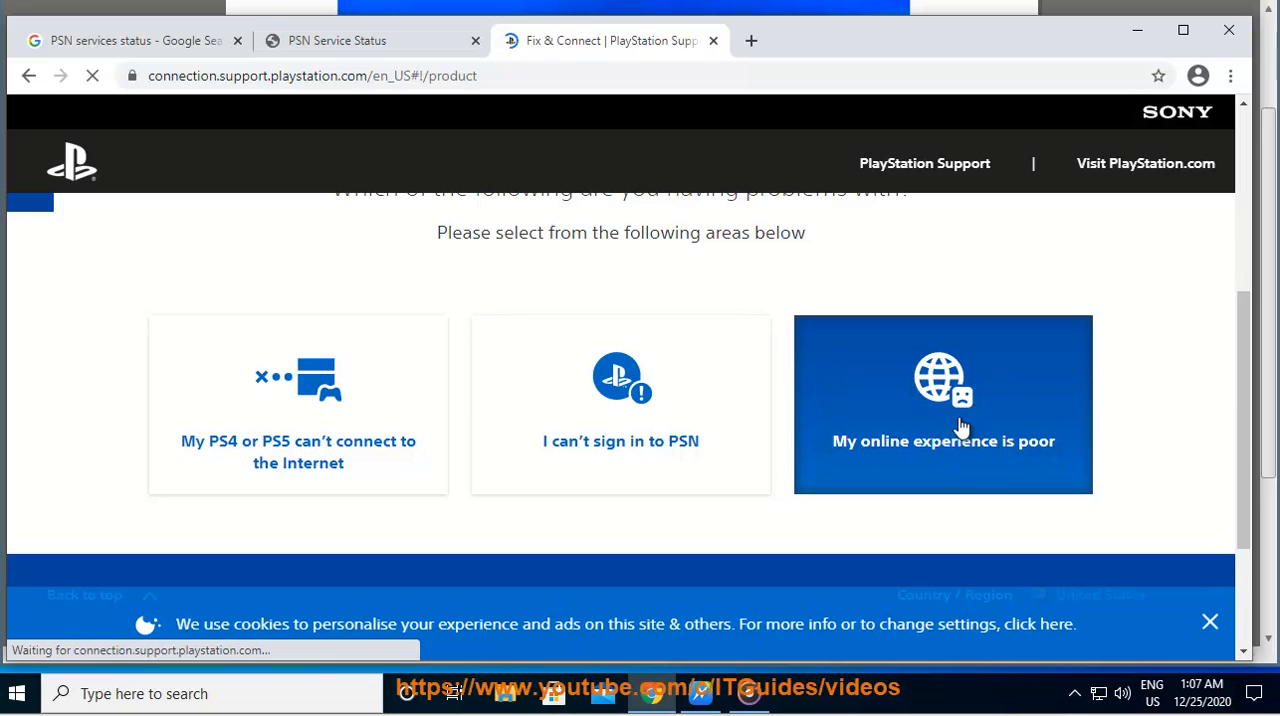